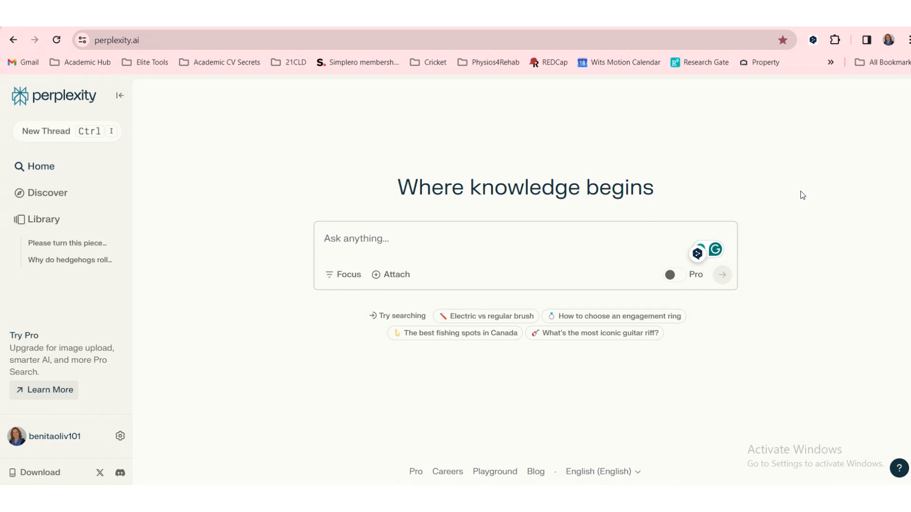
View the Perplexity Pro upgrade offer listing its features and monthly and yearly prices
click(356, 238)
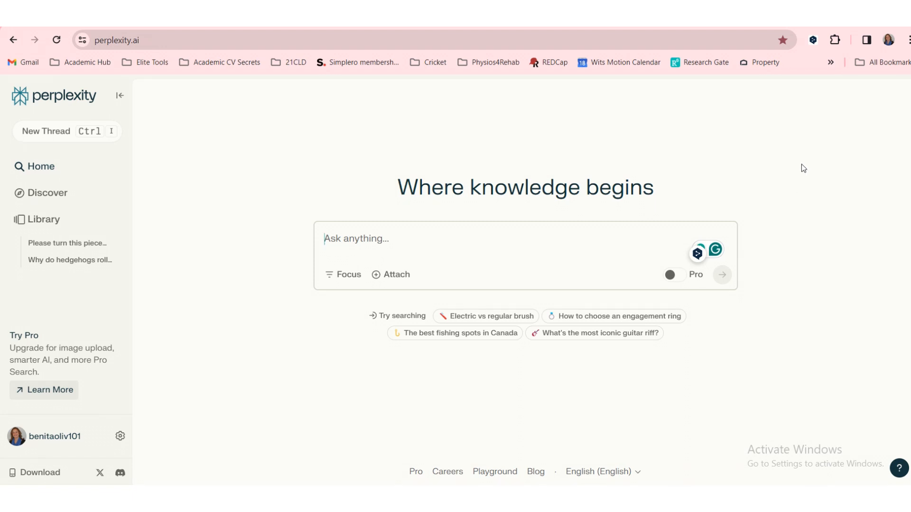
mouse_move(806, 155)
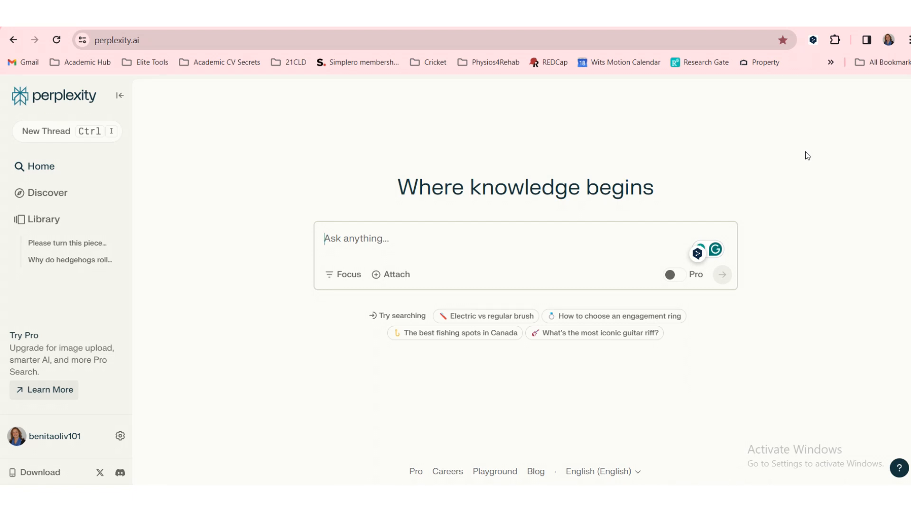
mouse_move(539, 170)
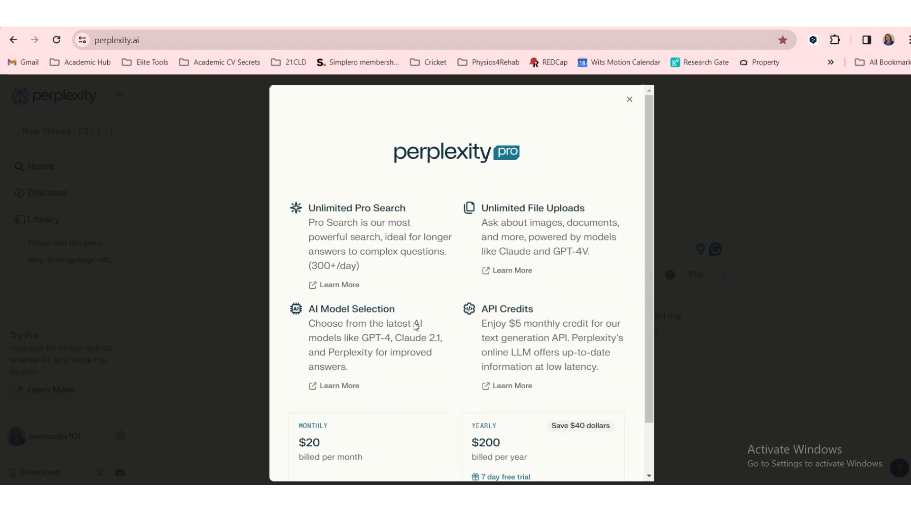
mouse_move(372, 277)
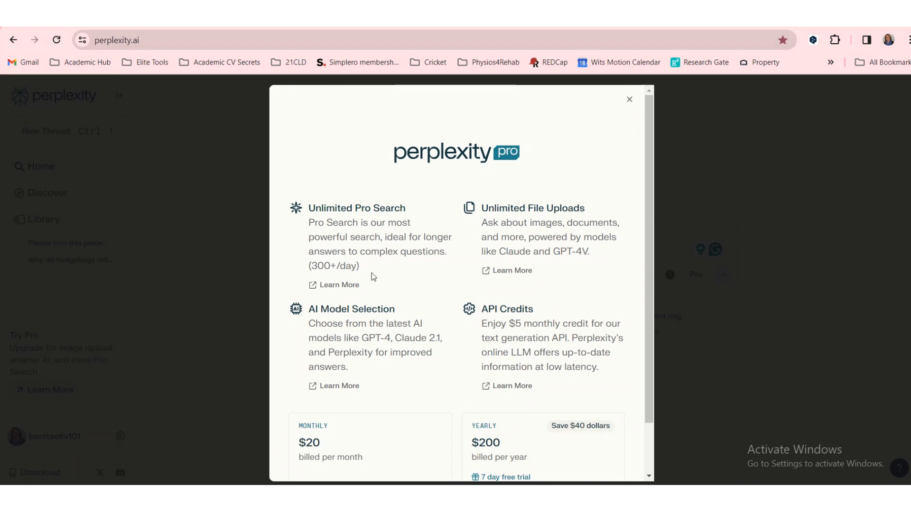
mouse_move(373, 277)
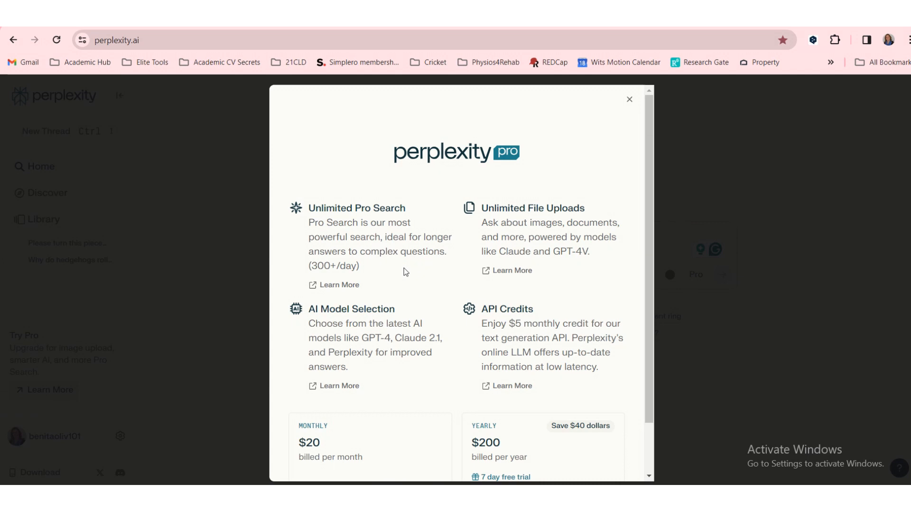
mouse_move(352, 244)
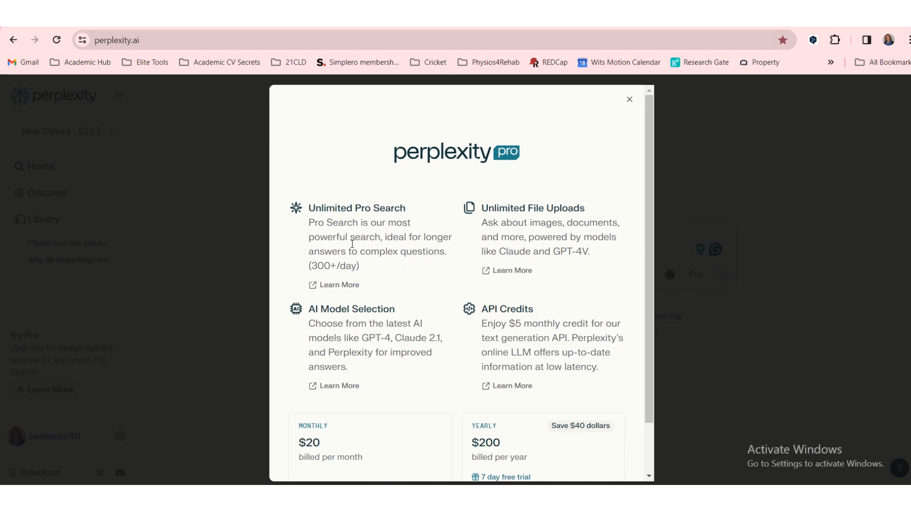
mouse_move(683, 252)
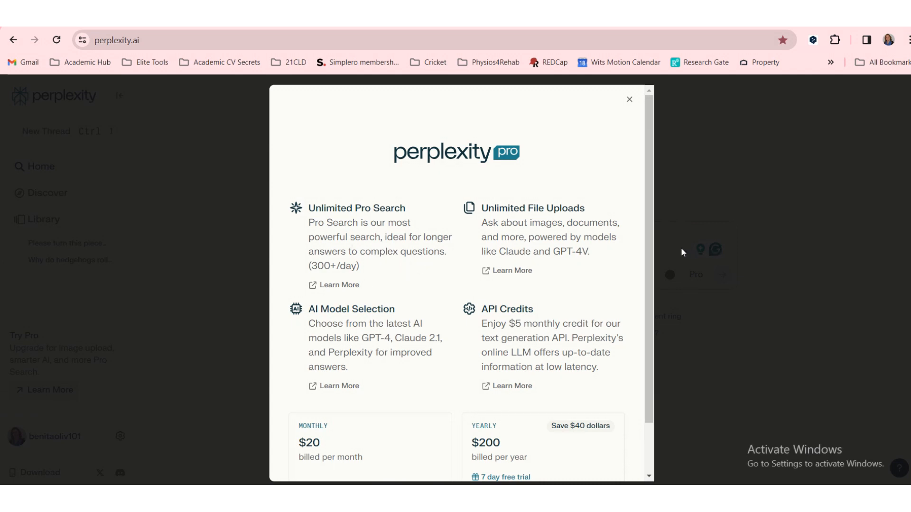
Enter the question on survey tools measuring healthcare research capacity, with Academic focus
click(628, 98)
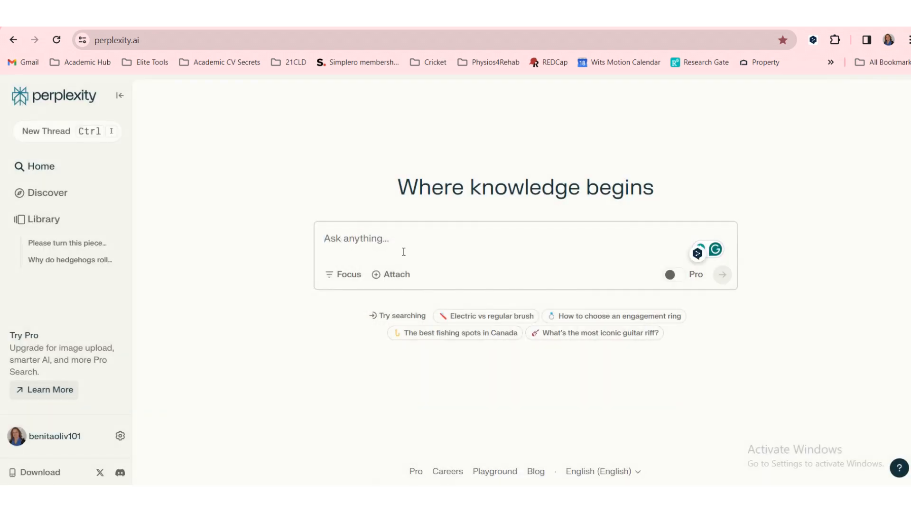
mouse_move(347, 274)
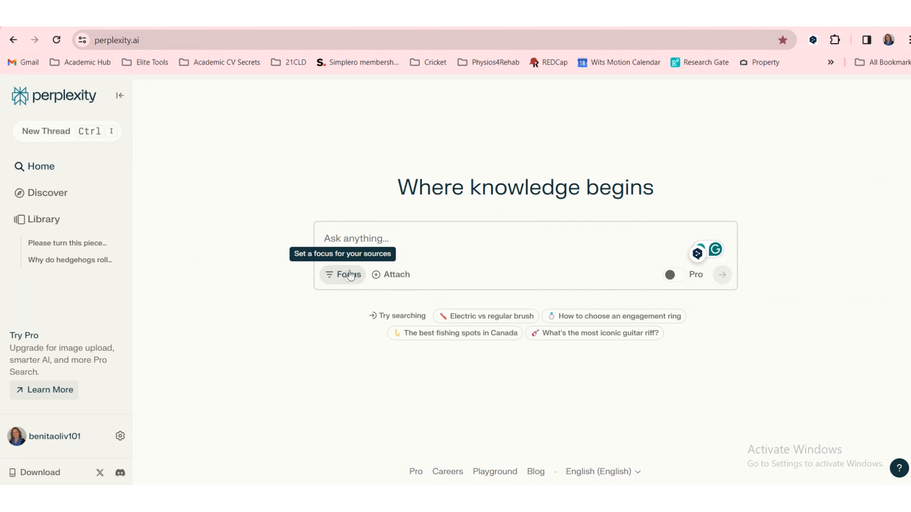
mouse_move(397, 275)
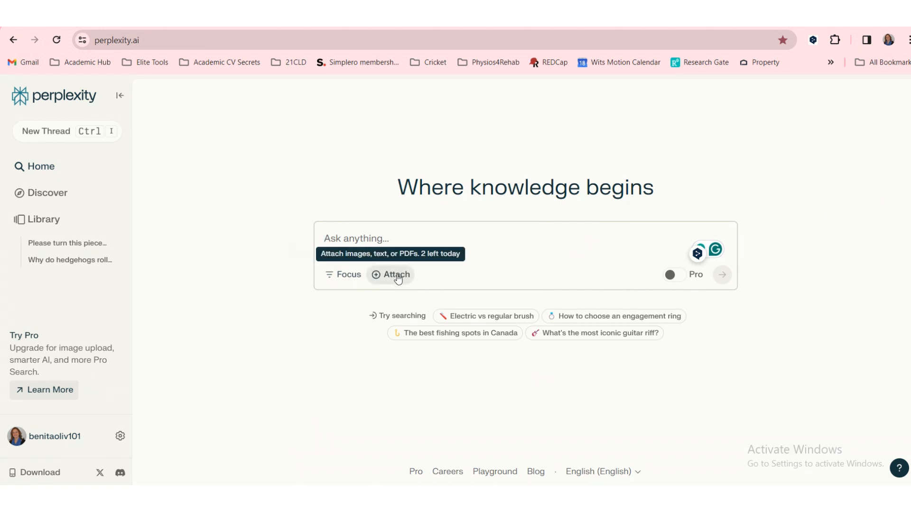
mouse_move(347, 274)
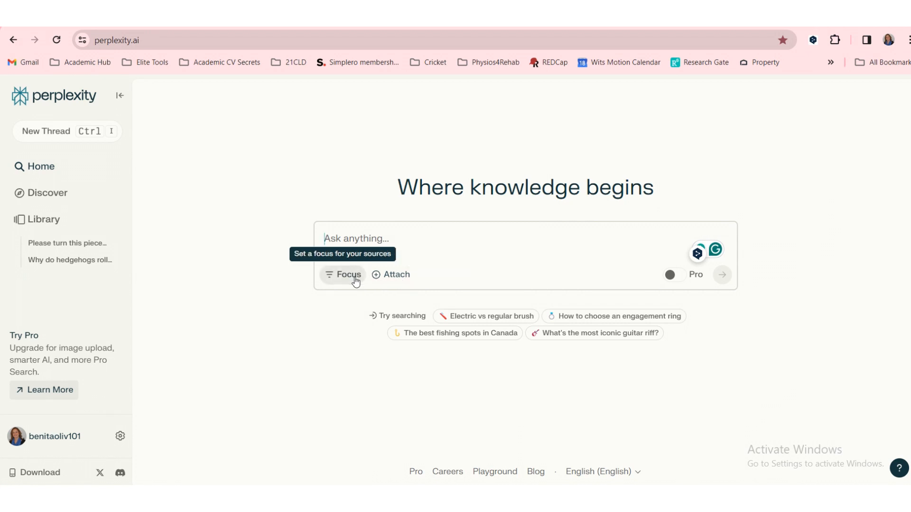
click(349, 274)
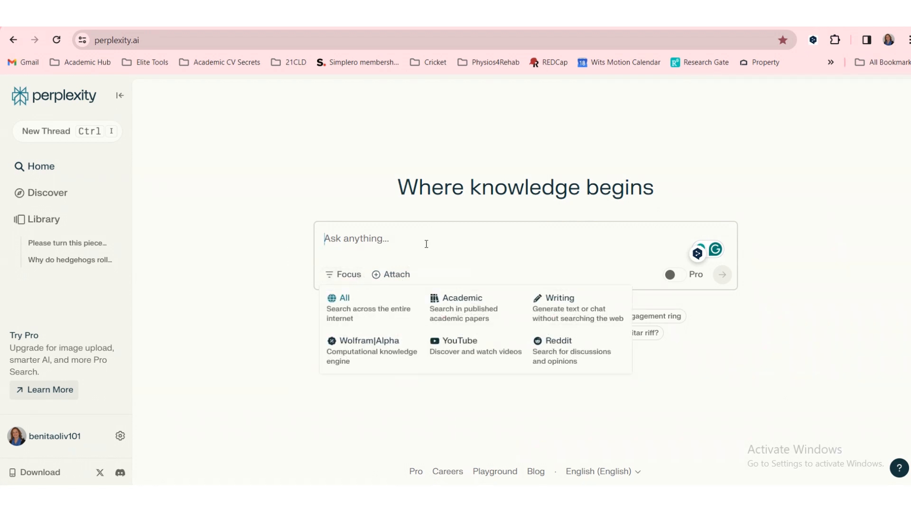
text(Which survey tools do researchers use to determine research capacity and capability in healthcare professionals?)
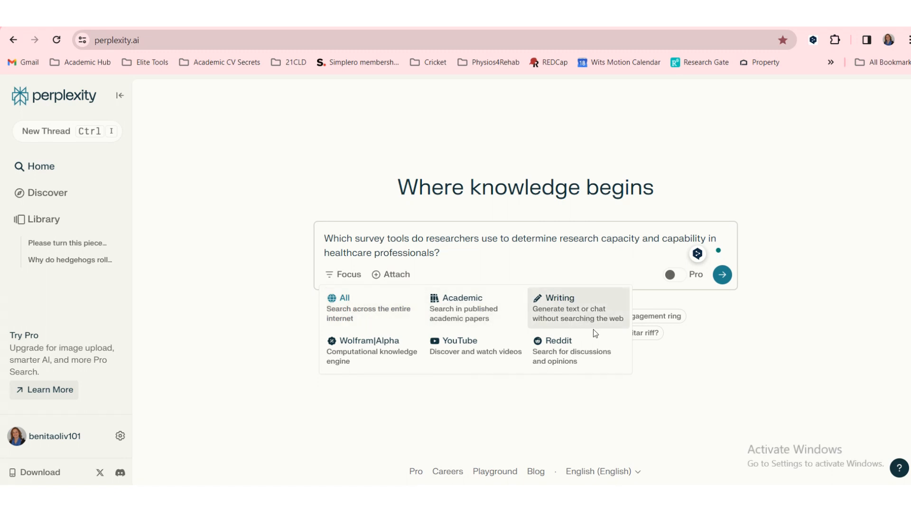
mouse_move(476, 307)
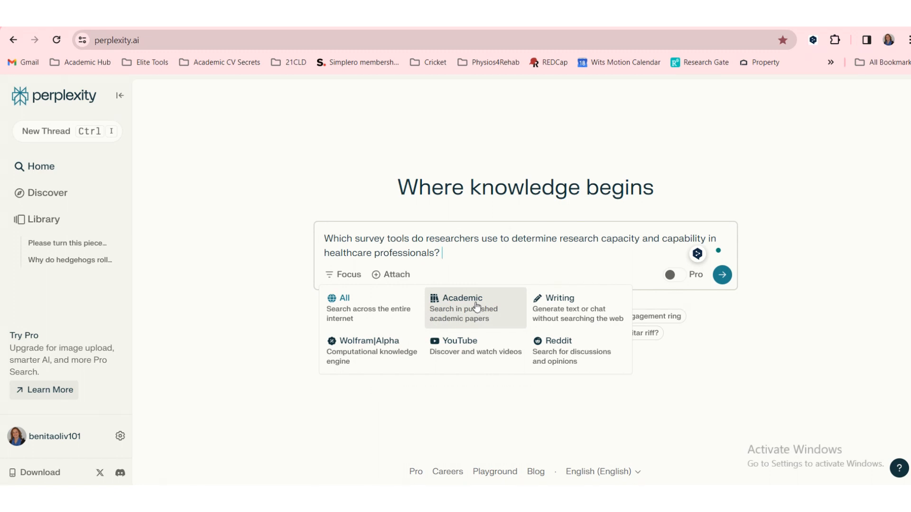
click(461, 302)
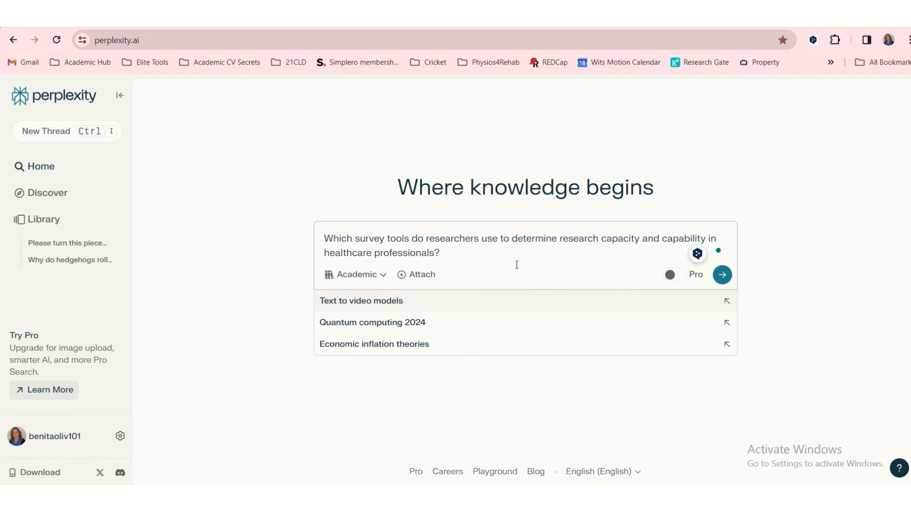
mouse_move(714, 178)
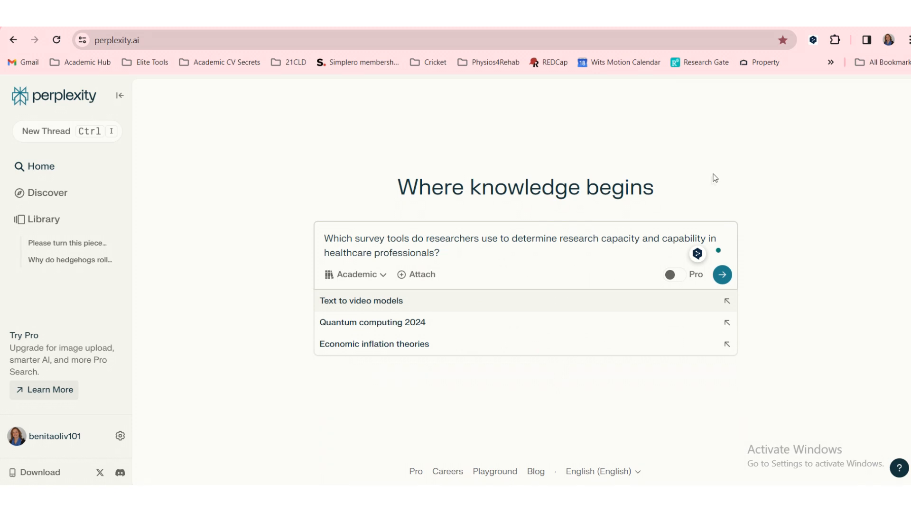
mouse_move(412, 274)
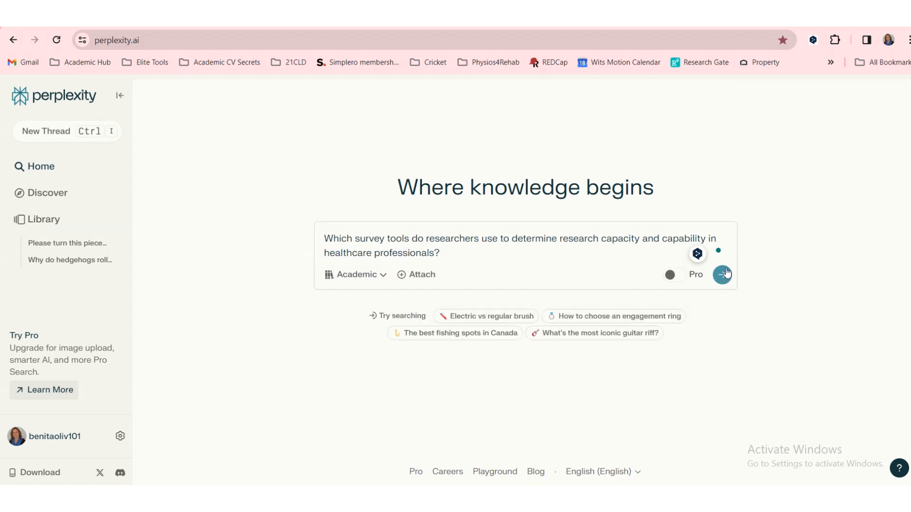
click(723, 274)
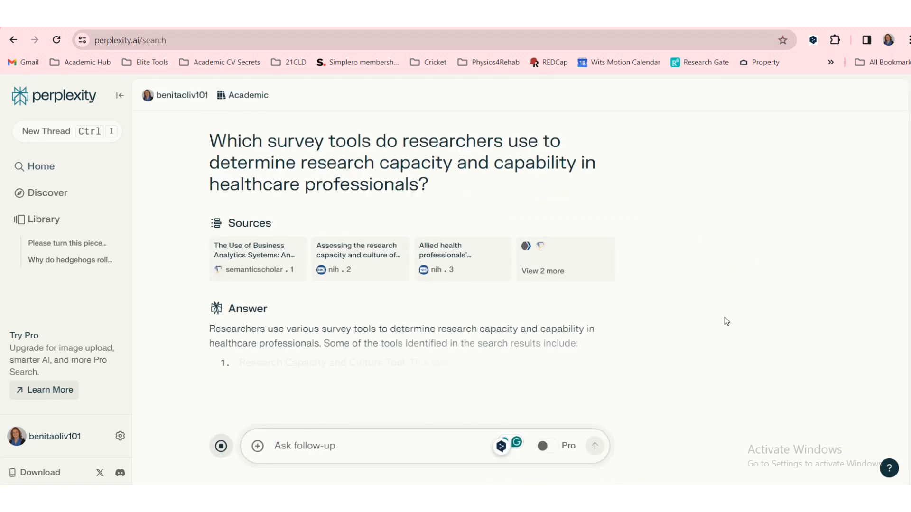
scroll(down, 3)
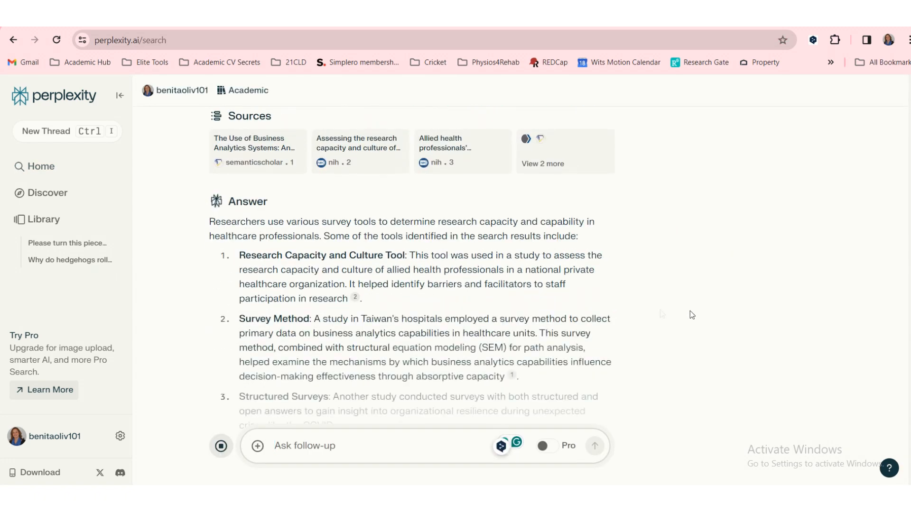
scroll(down, 3)
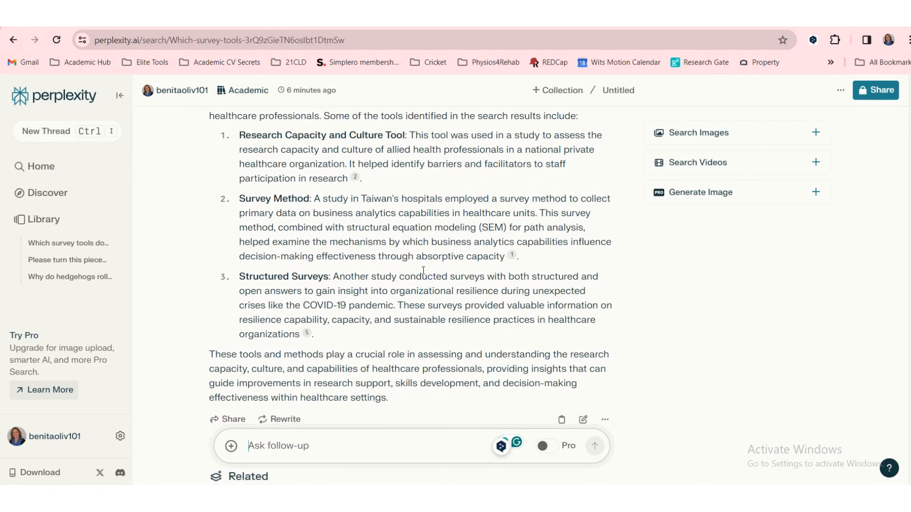
scroll(down, 3)
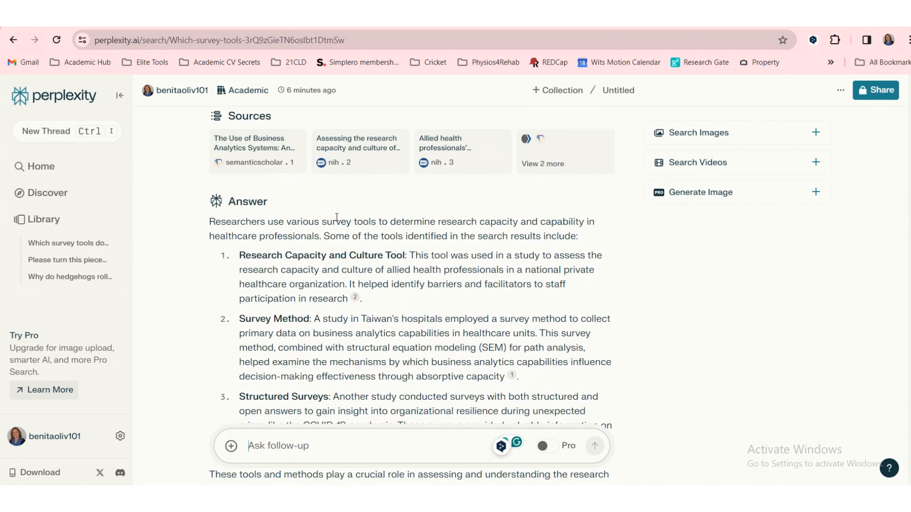
mouse_move(408, 251)
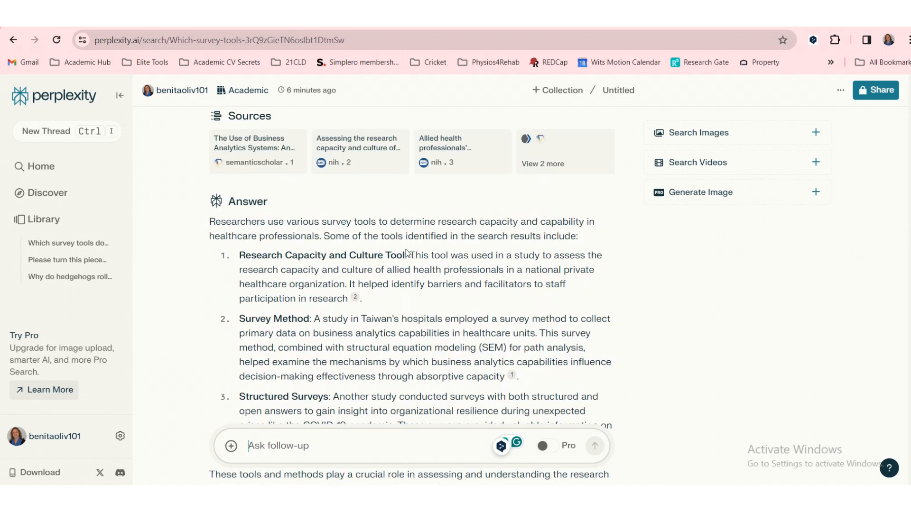
mouse_move(395, 298)
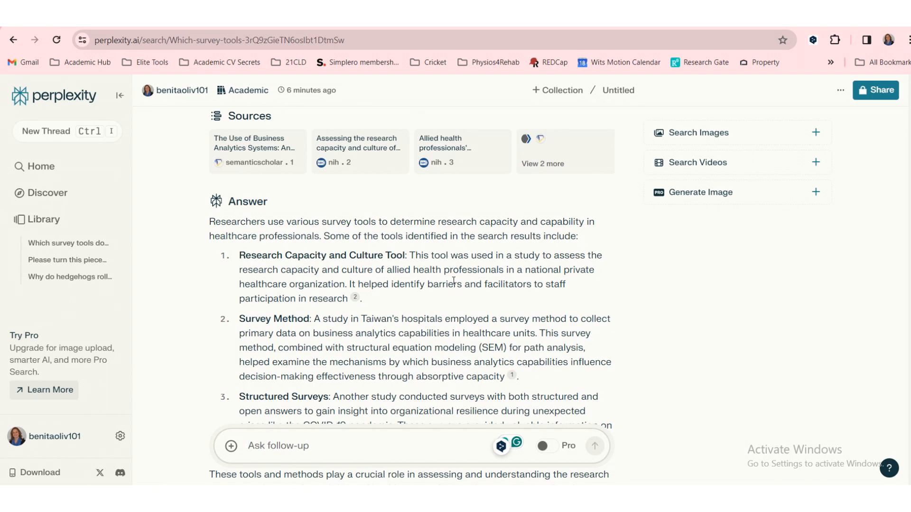
scroll(down, 3)
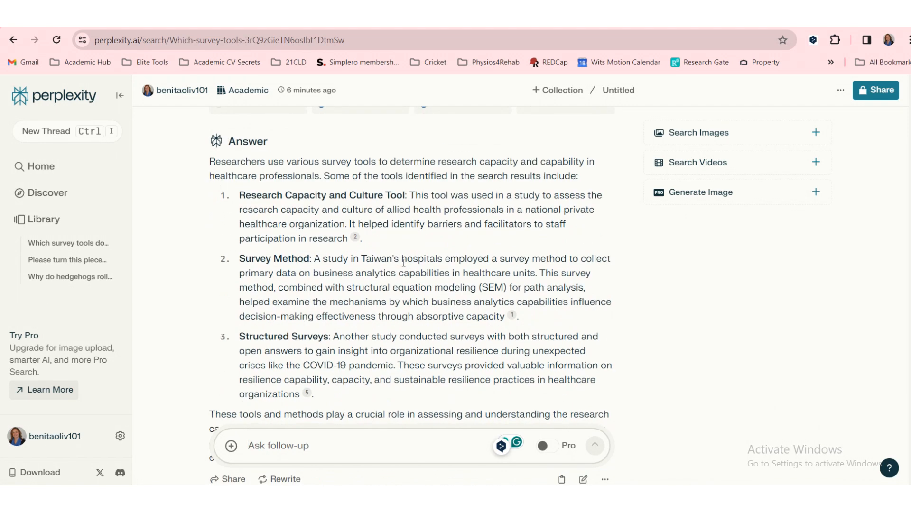
mouse_move(468, 274)
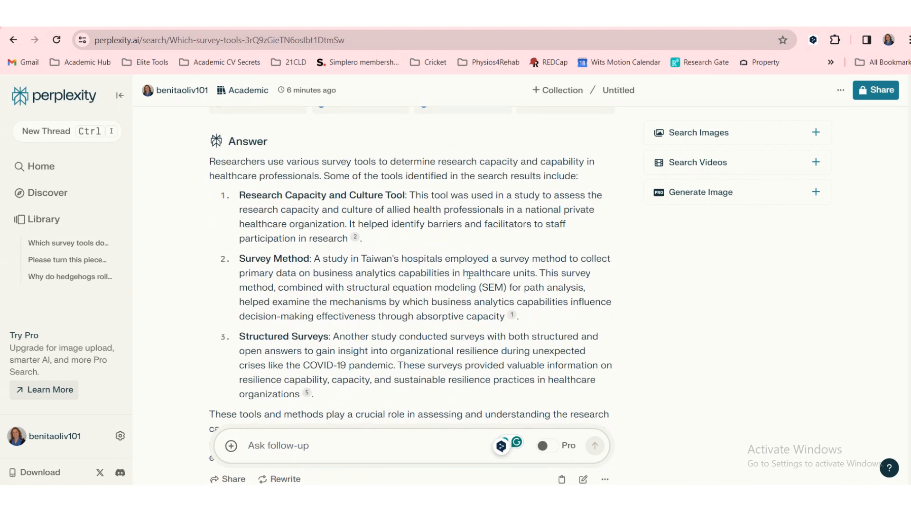
scroll(down, 3)
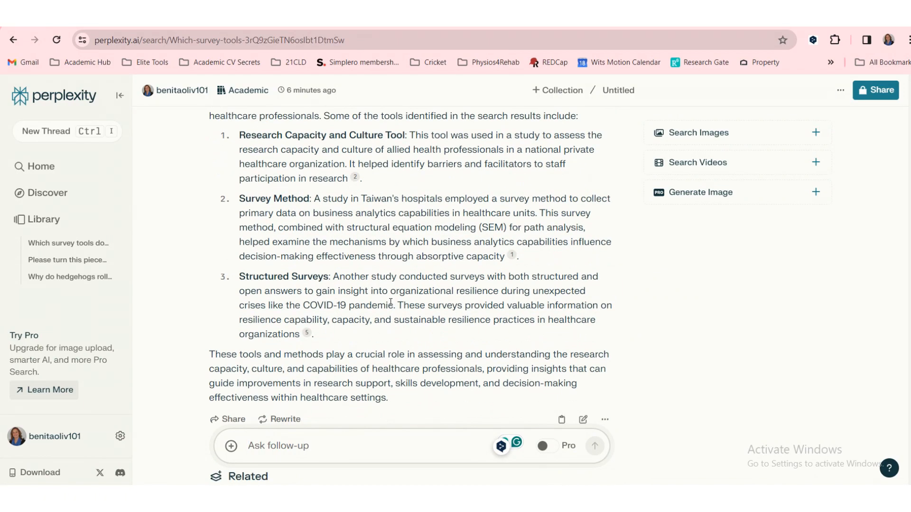
scroll(down, 3)
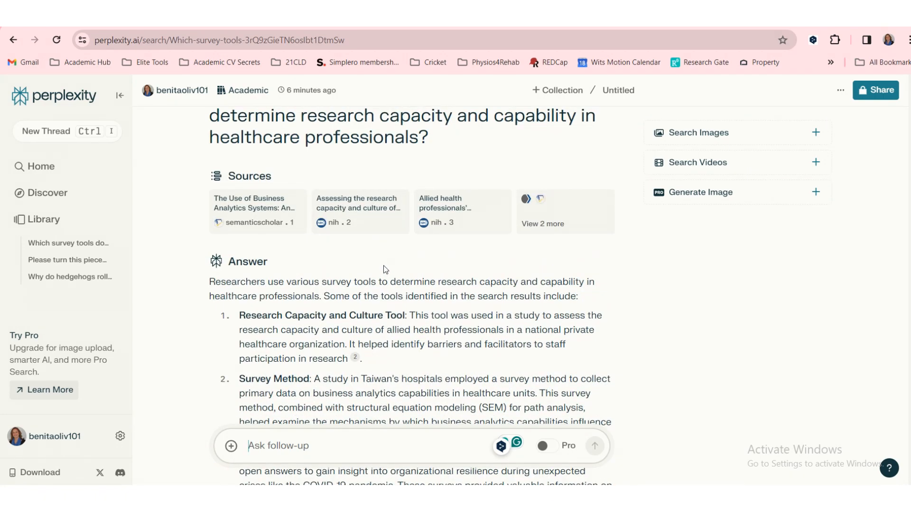
scroll(down, 3)
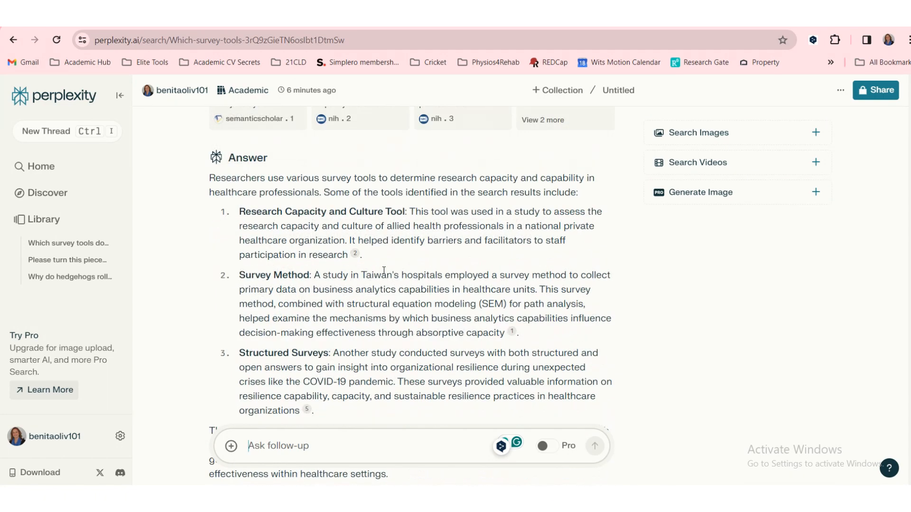
scroll(down, 3)
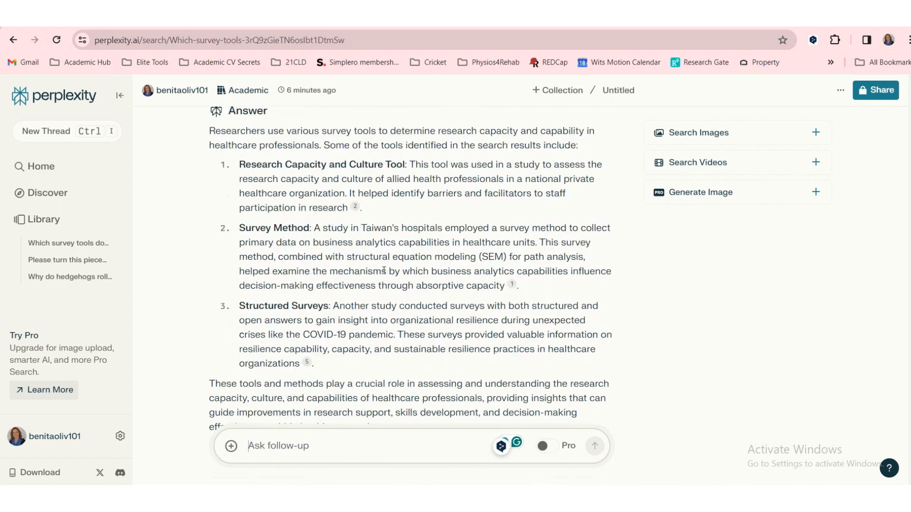
scroll(down, 3)
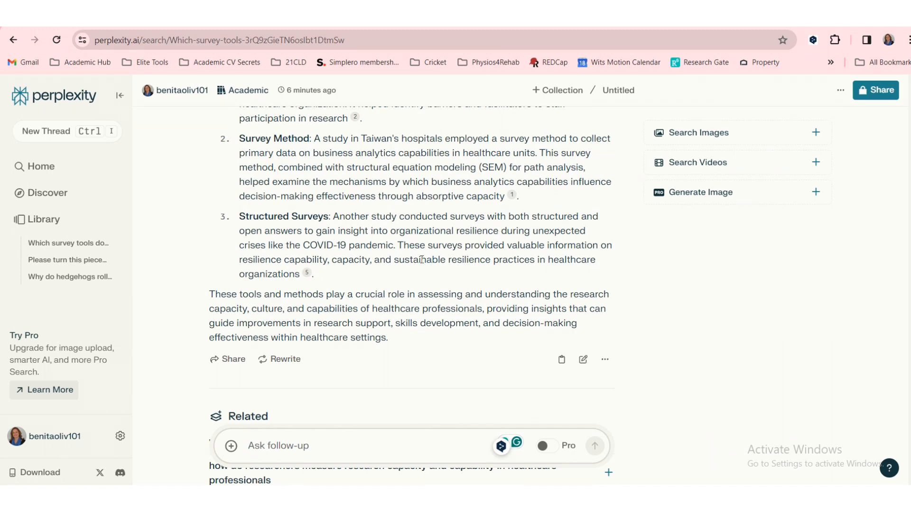
mouse_move(451, 307)
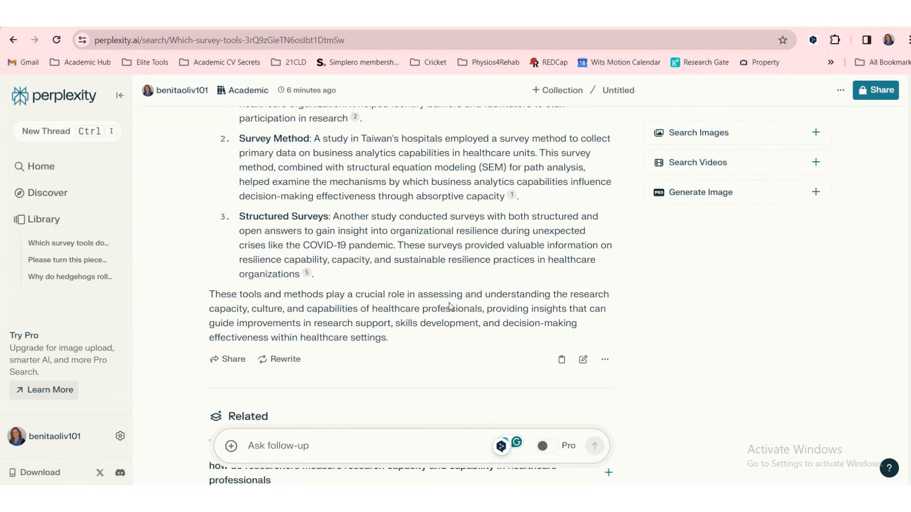
scroll(down, 3)
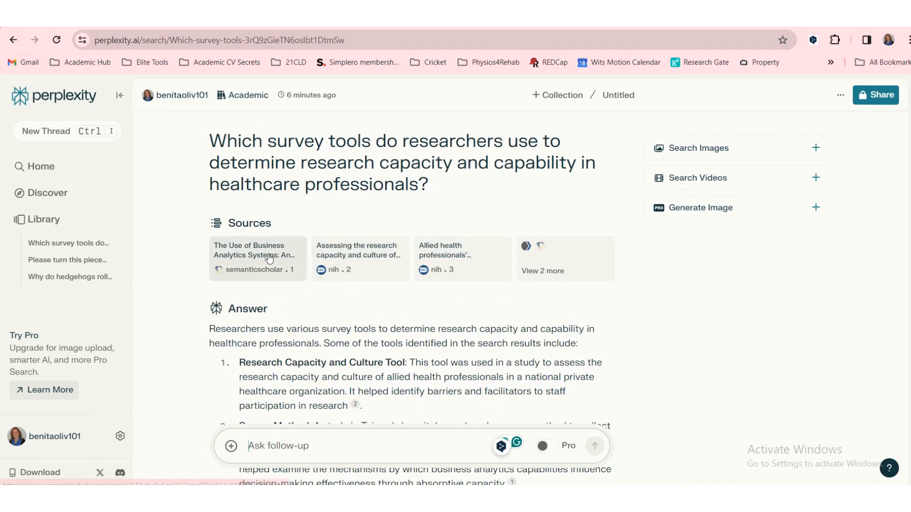
mouse_move(268, 256)
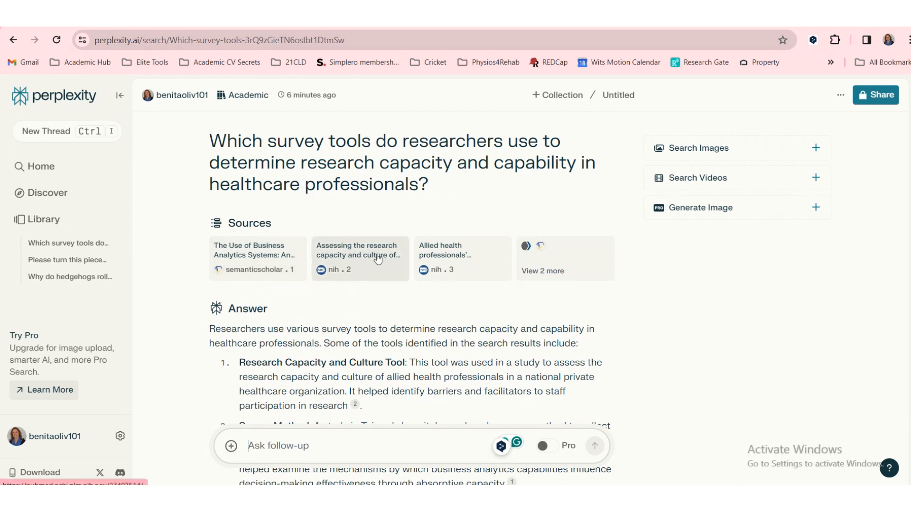
mouse_move(469, 257)
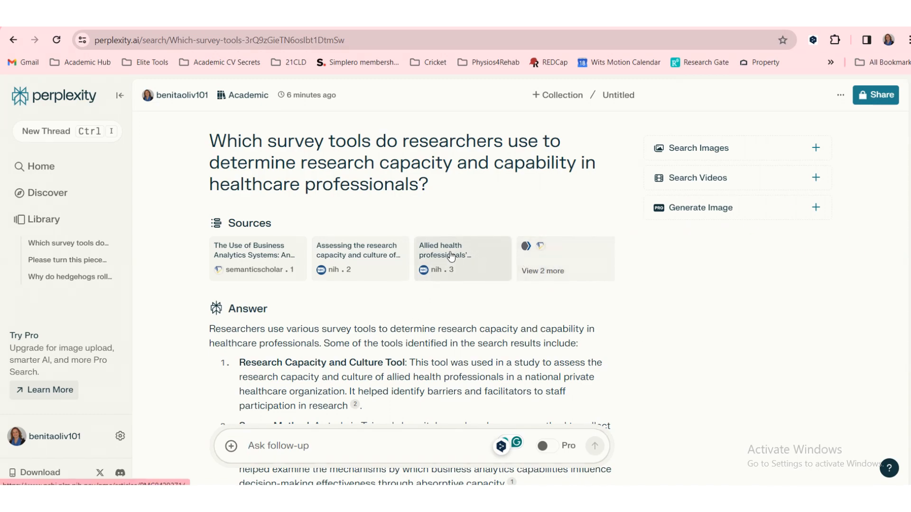
click(462, 258)
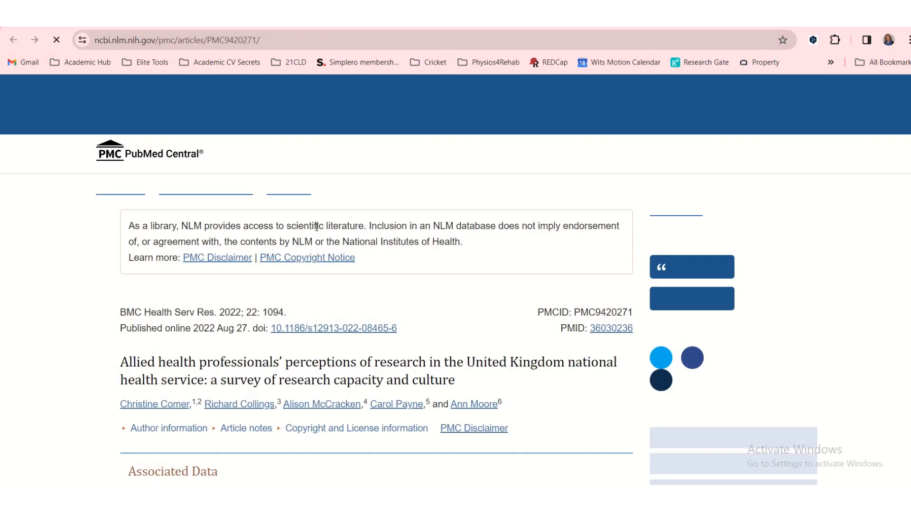
scroll(down, 3)
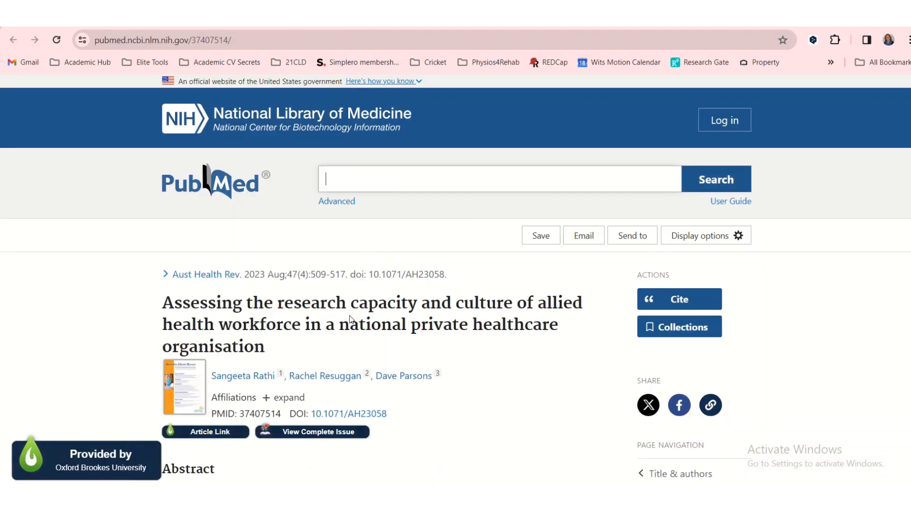
scroll(down, 3)
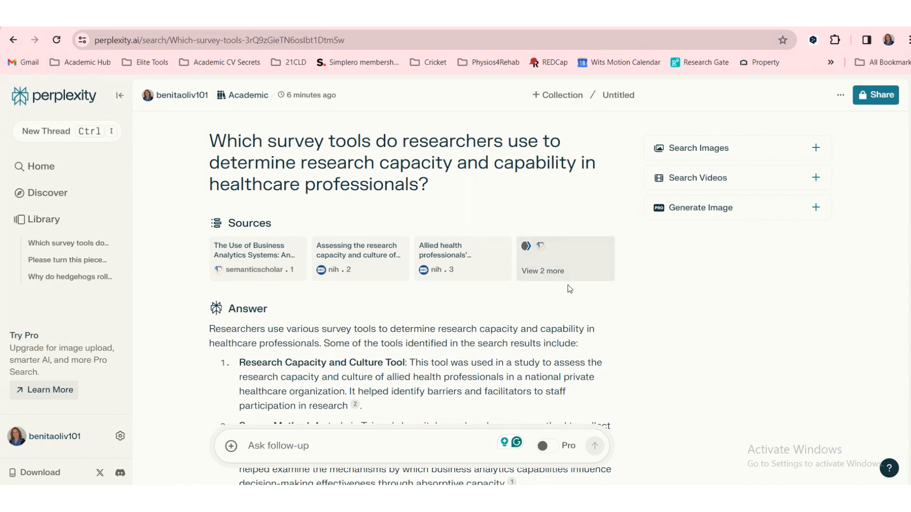
Review the full list of five cited sources for the survey-tools answer, then close it
scroll(down, 3)
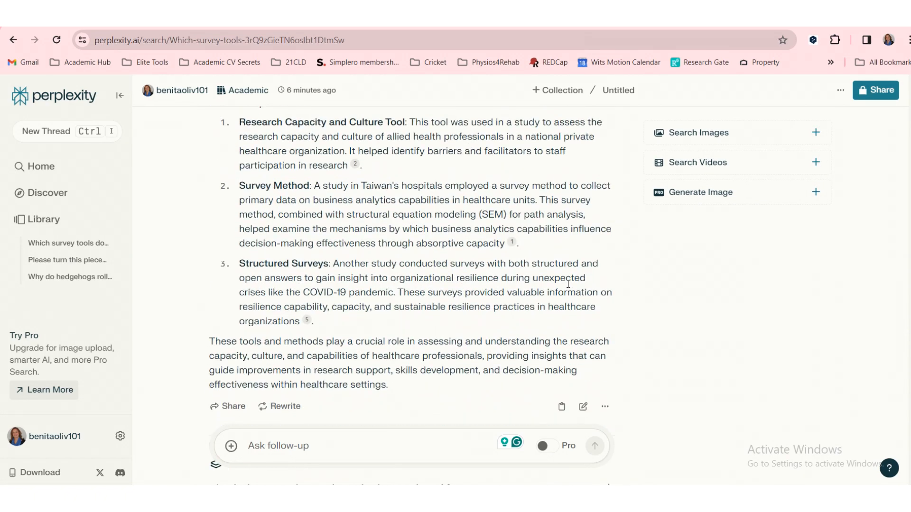
mouse_move(588, 294)
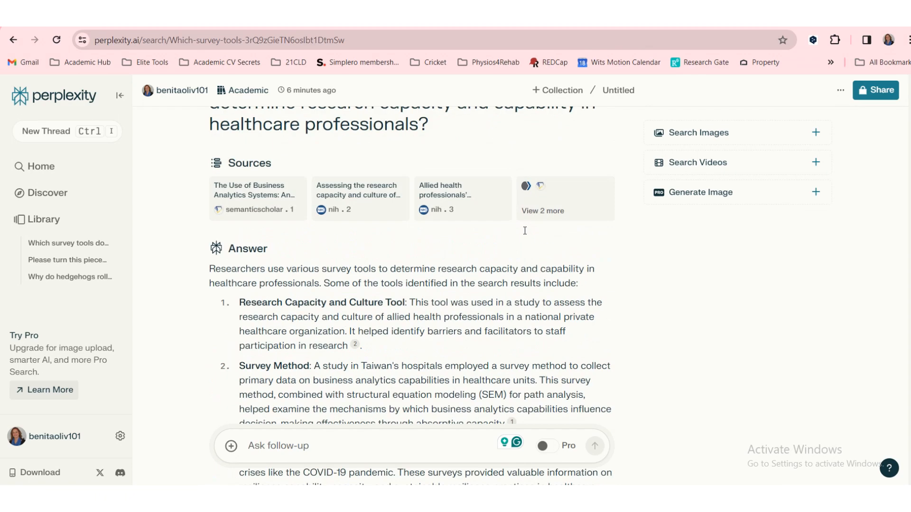
click(543, 211)
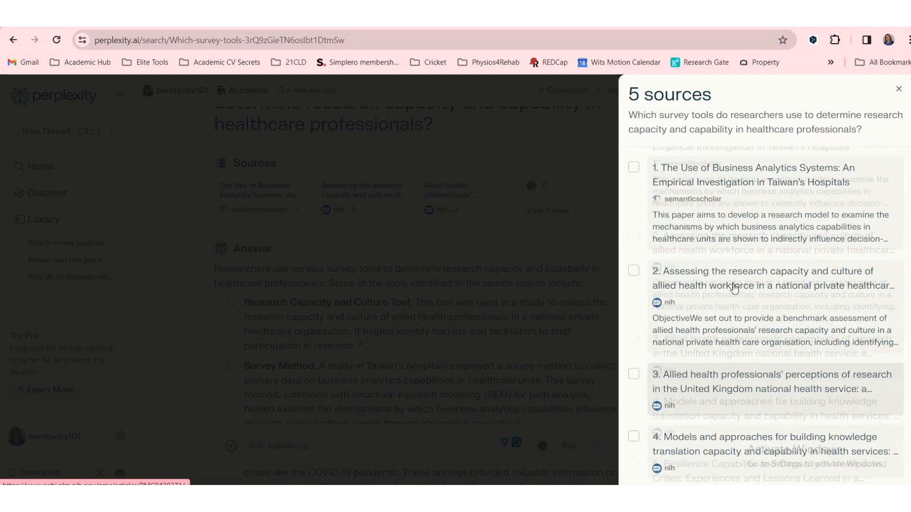
click(898, 89)
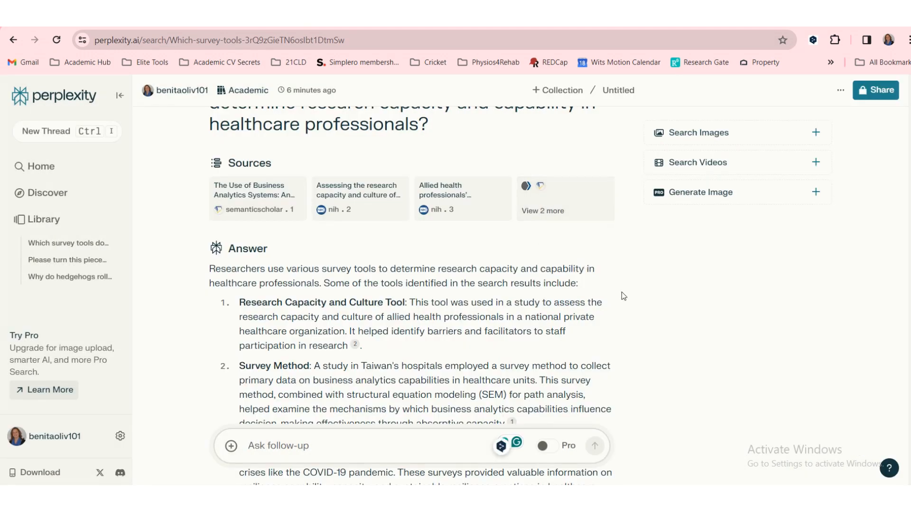
mouse_move(662, 324)
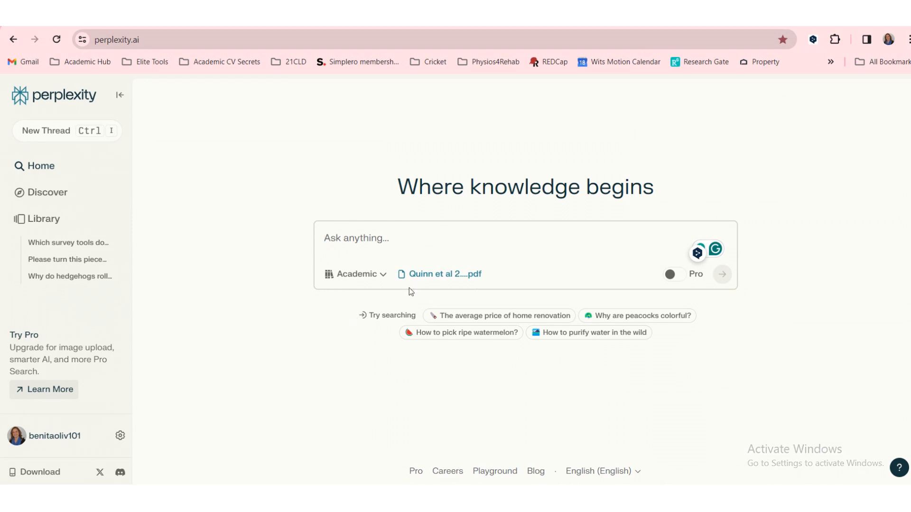
mouse_move(354, 274)
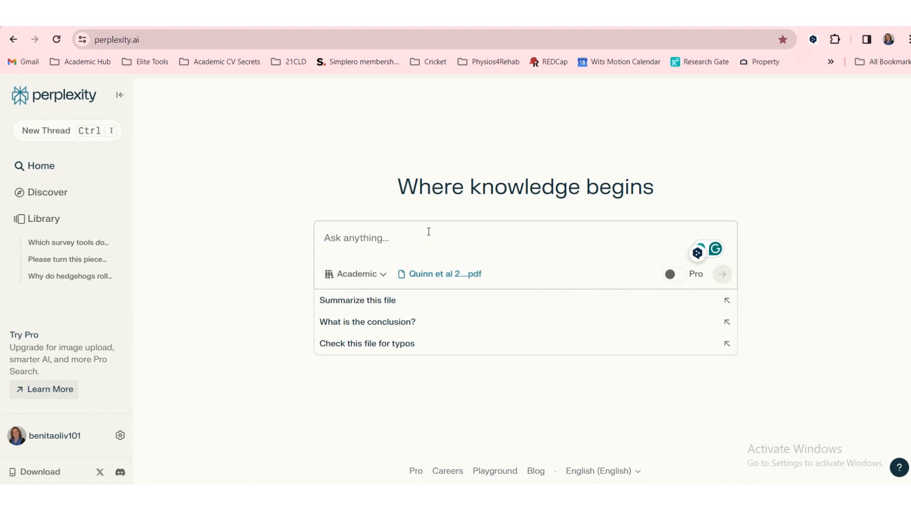
Choose the 'Summarize this file' suggestion for the attached Quinn et al 2023 PDF
click(356, 238)
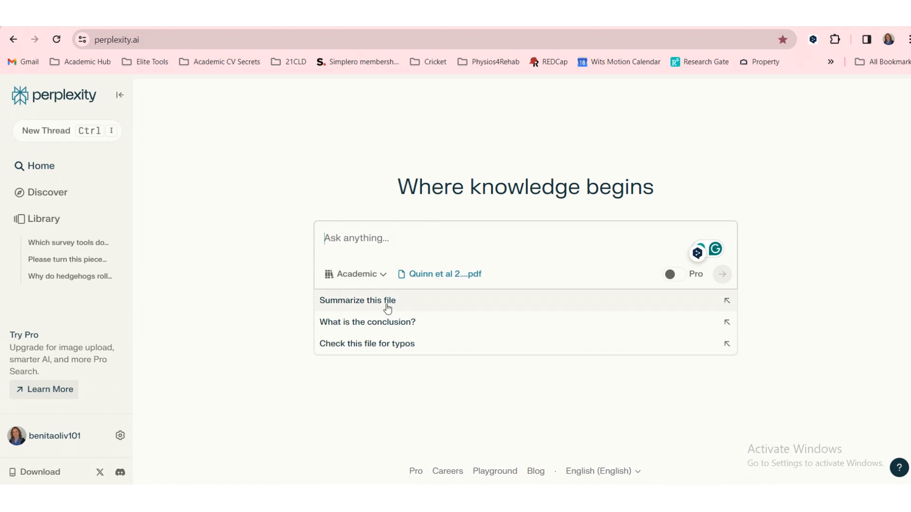
mouse_move(389, 326)
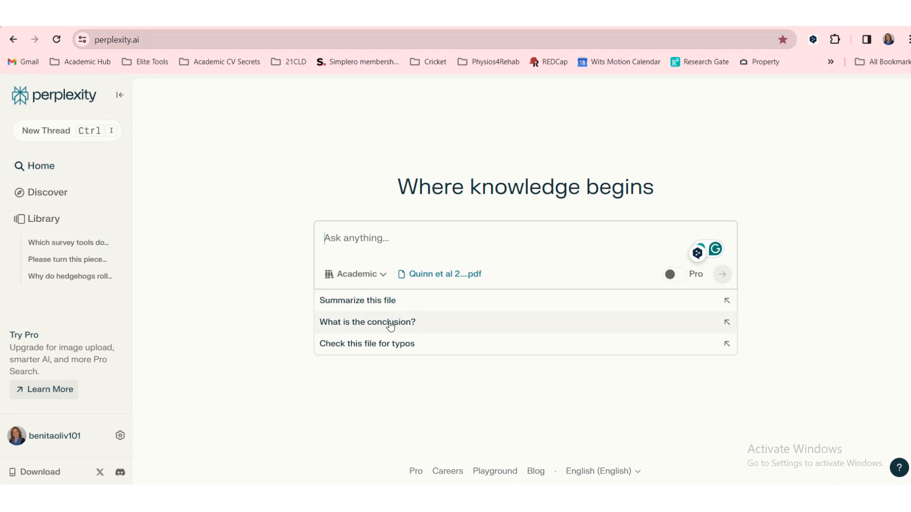
mouse_move(395, 352)
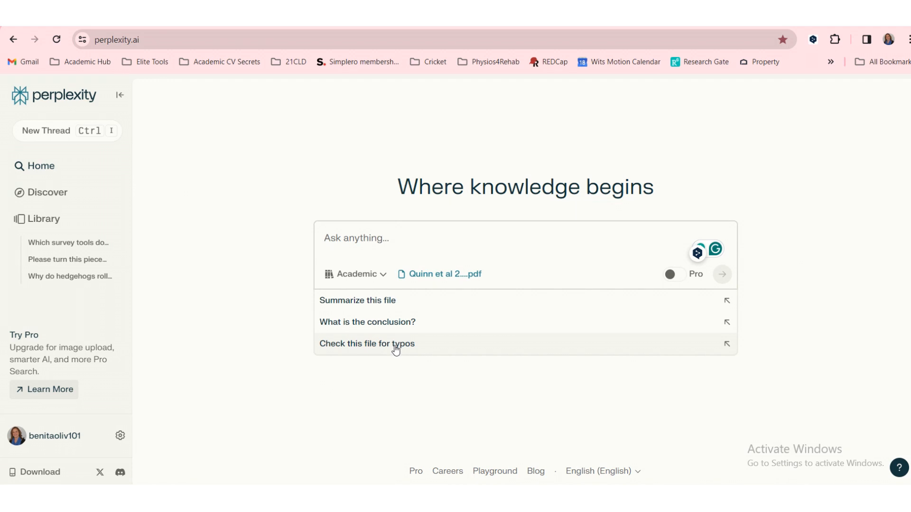
mouse_move(414, 304)
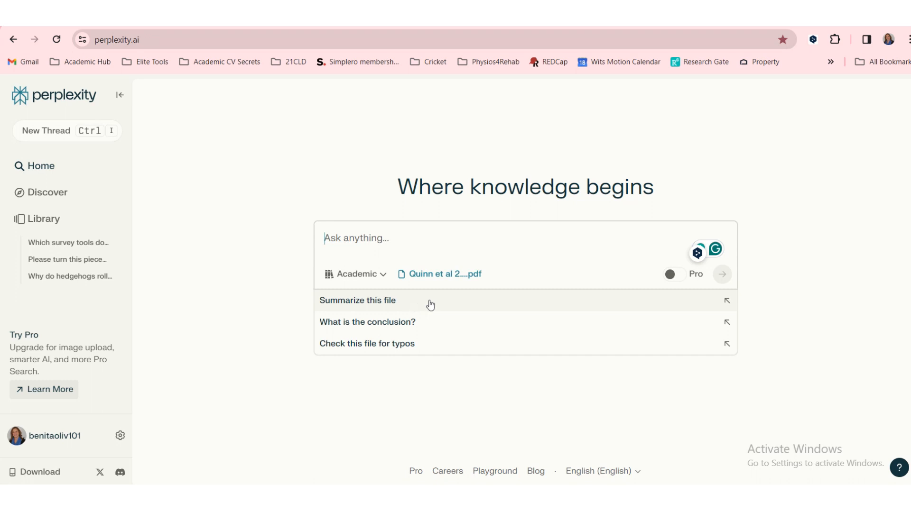
click(358, 300)
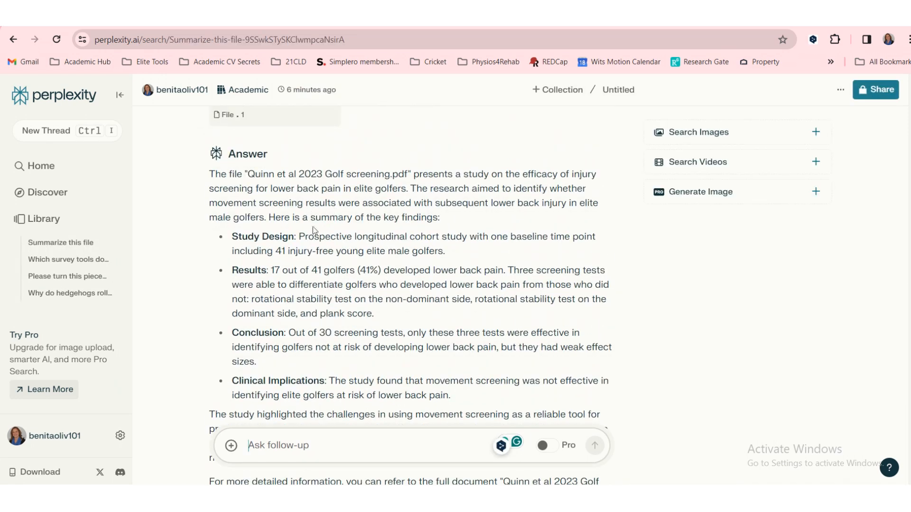
Scroll down the golf-screening summary to its related questions about the file's purpose
scroll(down, 3)
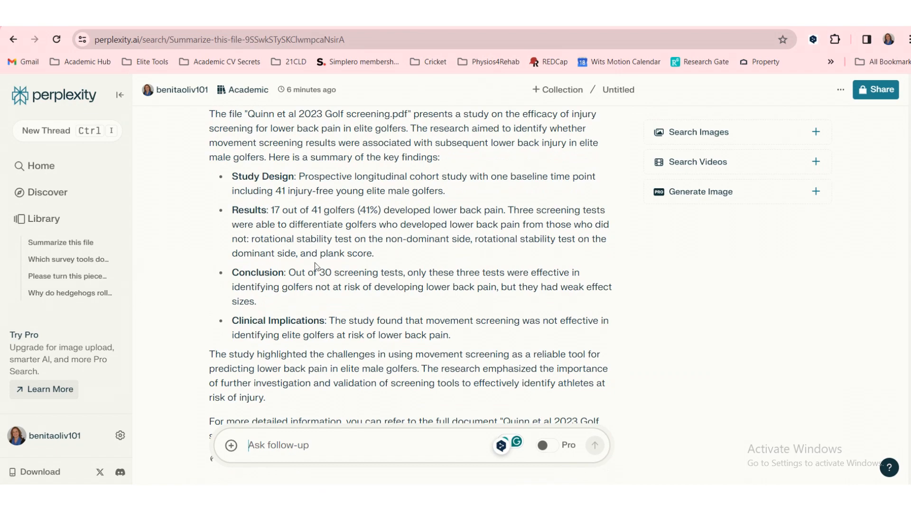
scroll(down, 3)
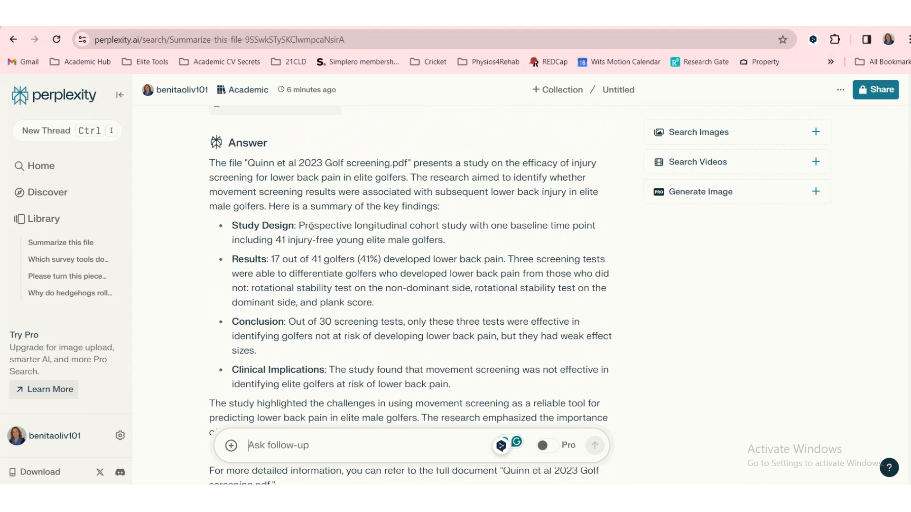
scroll(down, 3)
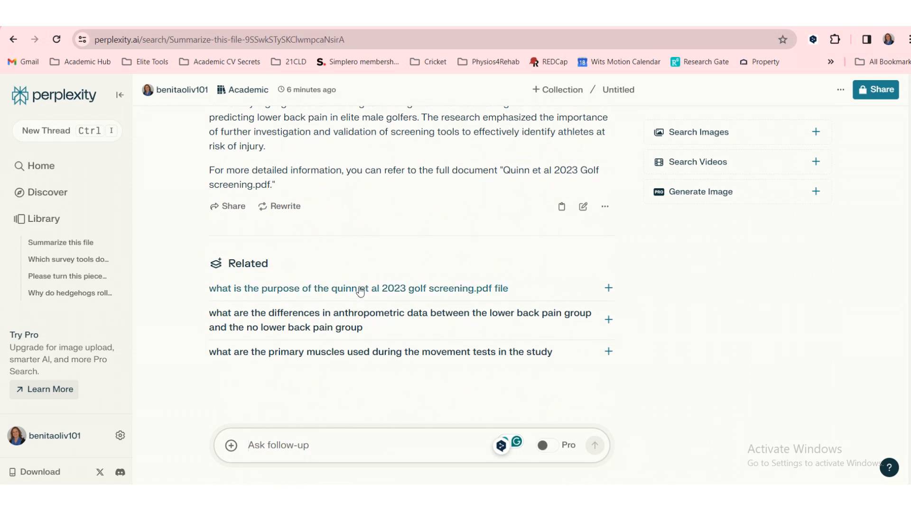
mouse_move(451, 292)
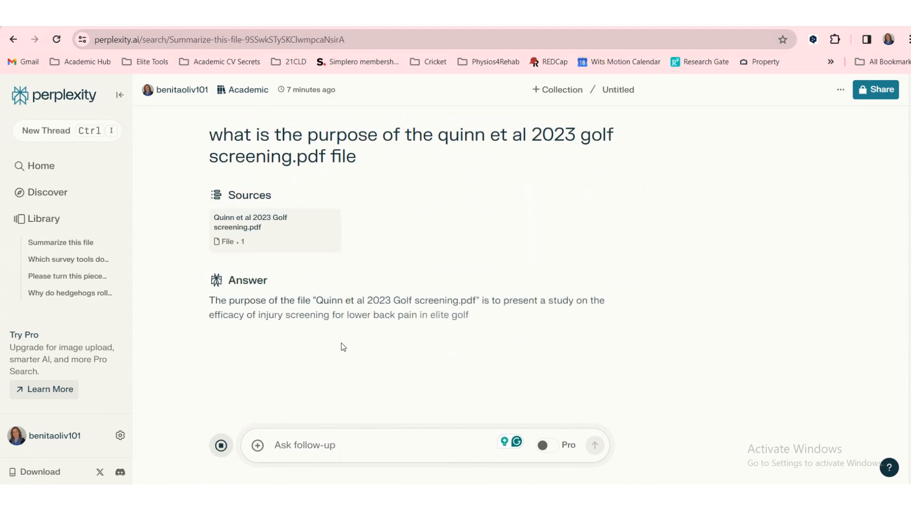
Draft the follow-up 'How would you translate findings into clinical practice?'
scroll(up, 3)
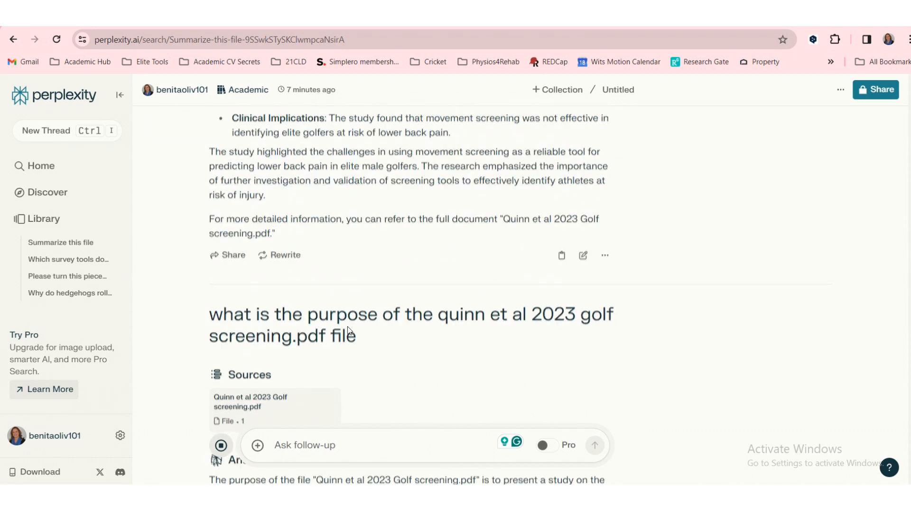
scroll(down, 3)
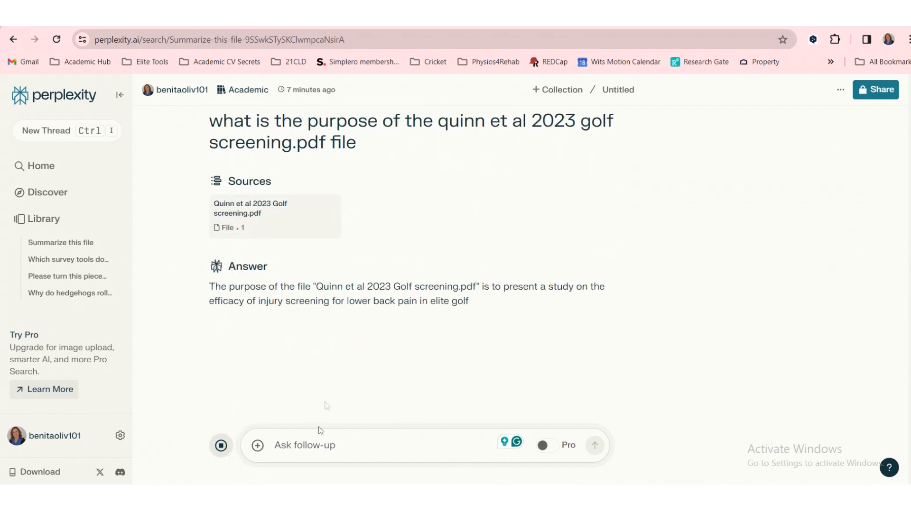
click(311, 445)
text(How would you translate findings into clinical practice?)
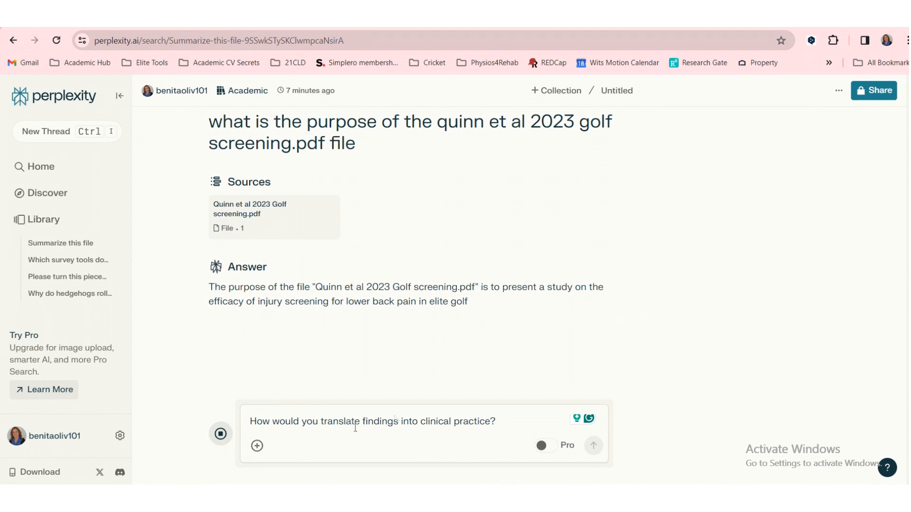
Insert 'these' before 'findings' in the drafted clinical-practice follow-up
triple_click(372, 421)
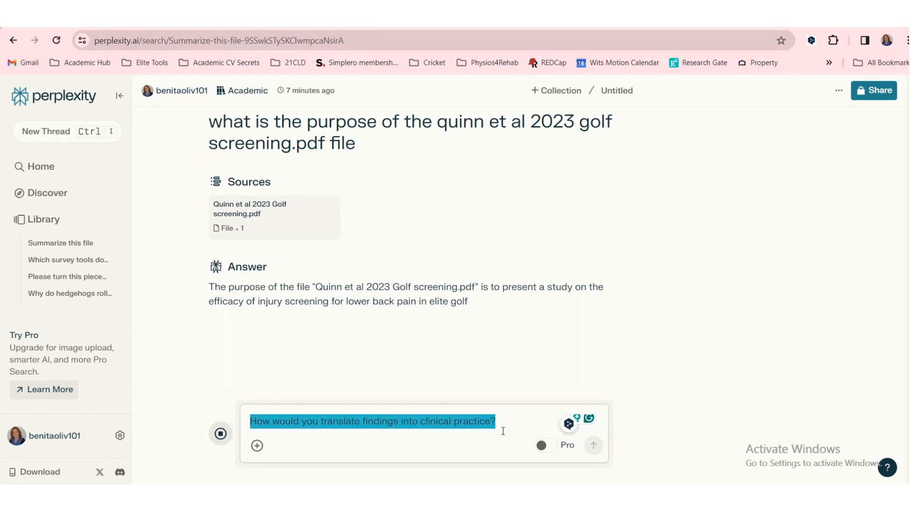
click(361, 421)
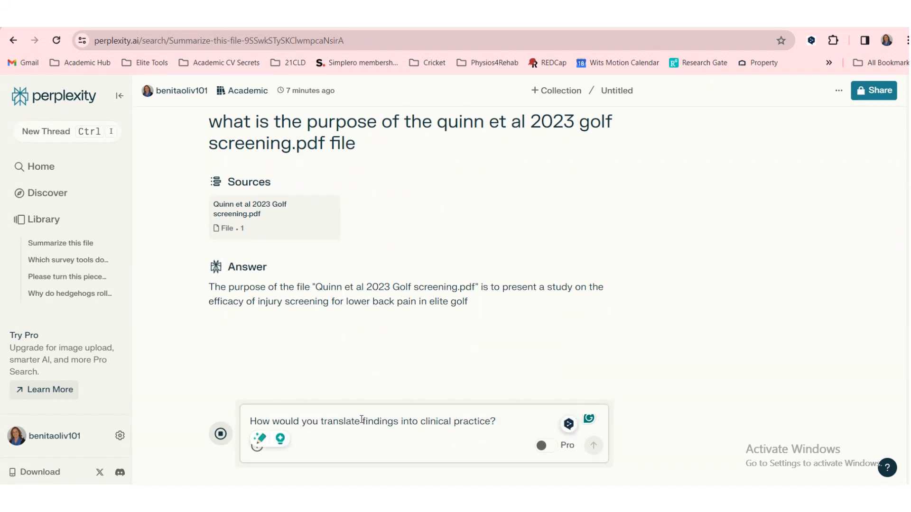
text(these)
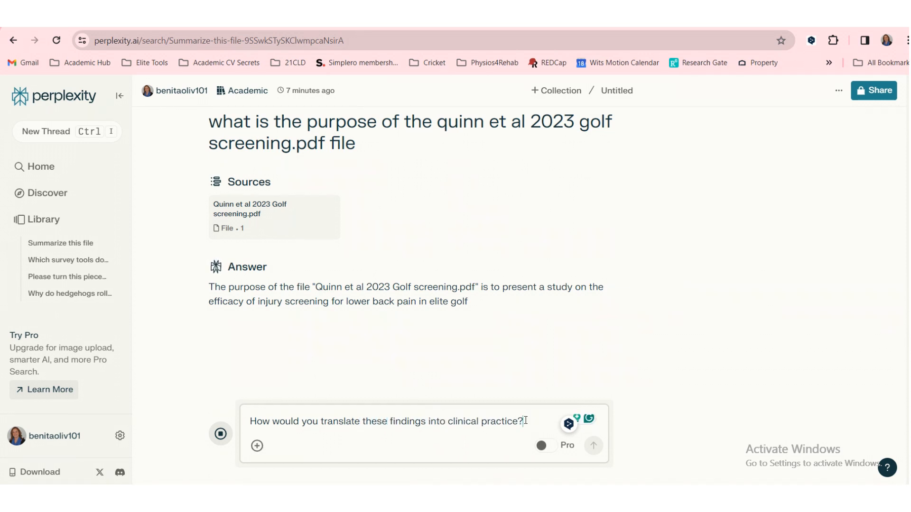
mouse_move(541, 445)
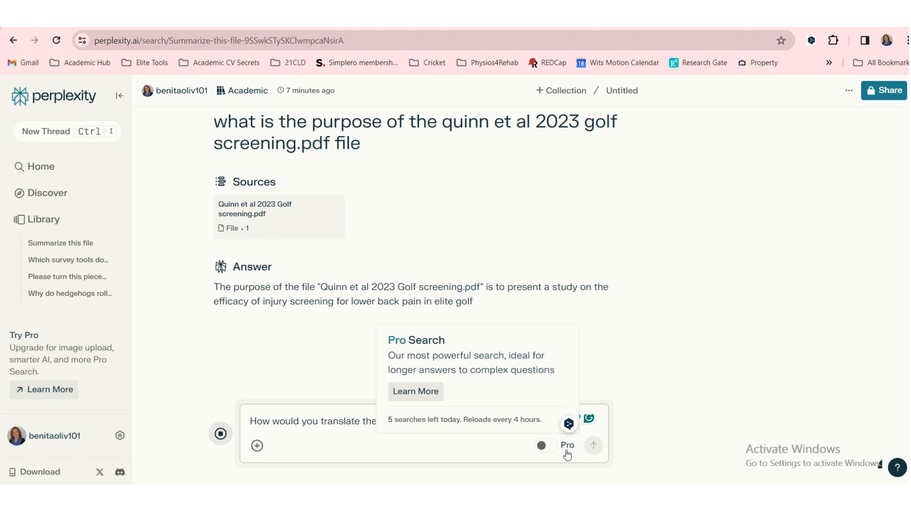
mouse_move(565, 455)
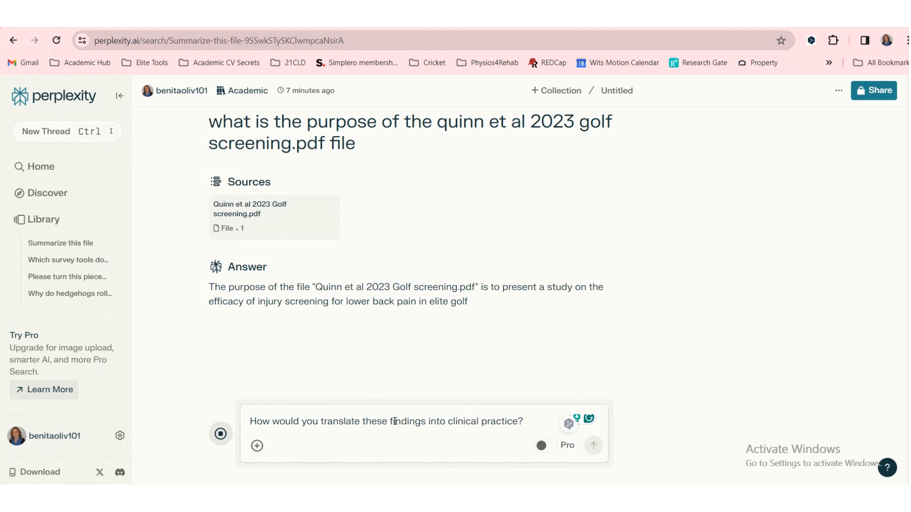
Select and delete the drafted 'translate these findings into clinical practice' question
triple_click(386, 421)
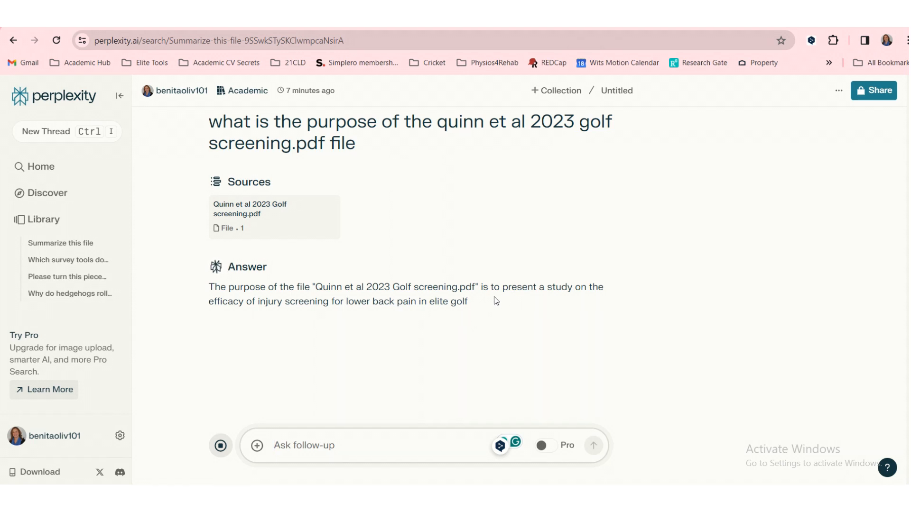
mouse_move(473, 303)
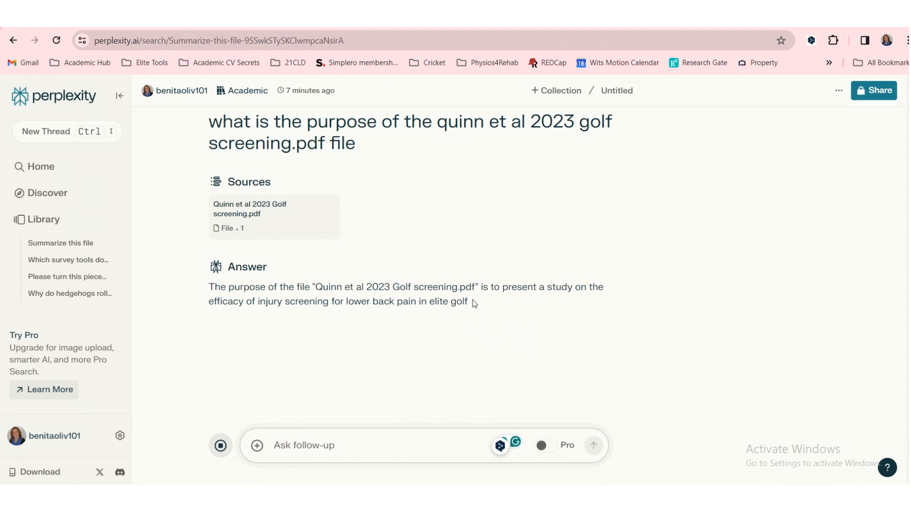